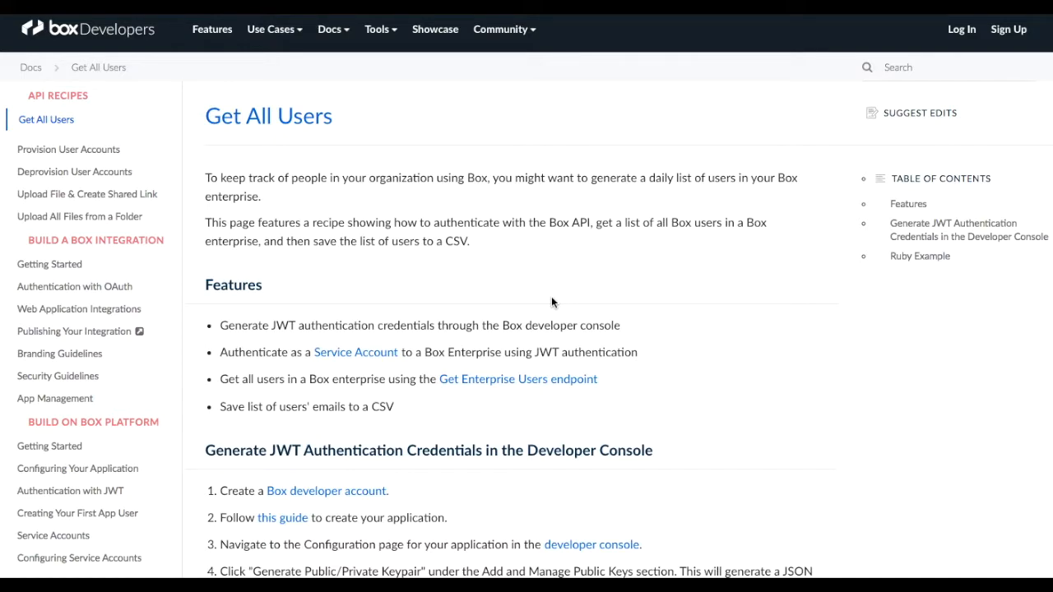
{"action": "mouse_move", "coordinate": [672, 310]}
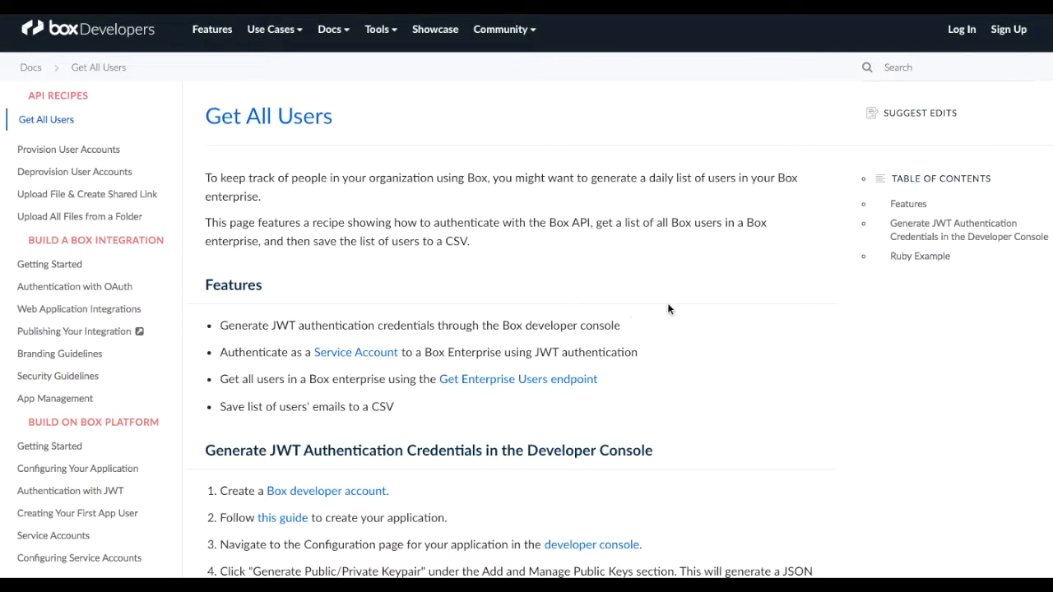
{"action": "mouse_move", "coordinate": [734, 274]}
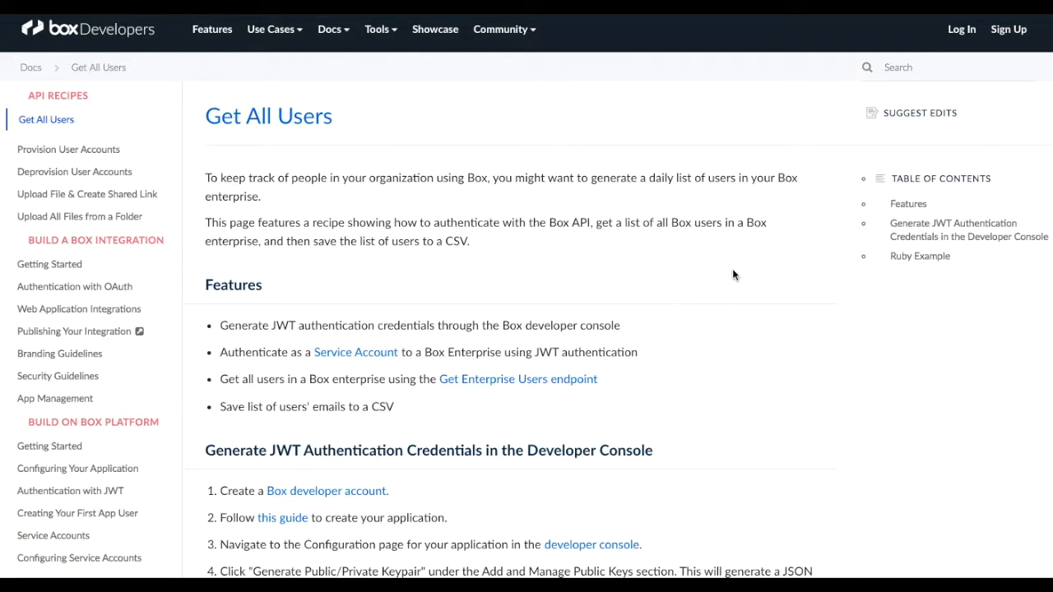
{"action": "mouse_move", "coordinate": [740, 270]}
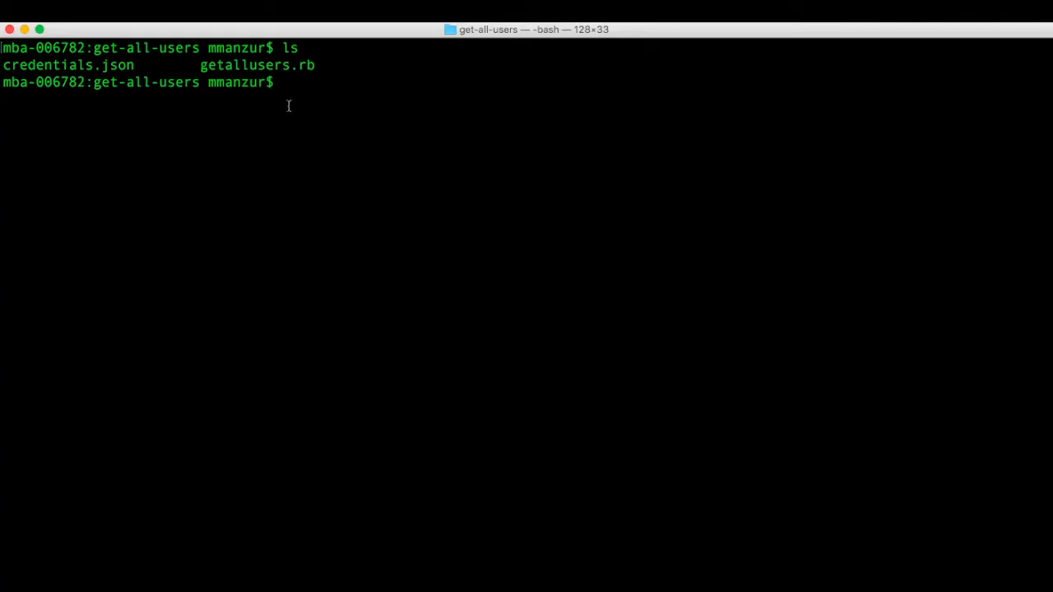
- Run 'ruby getallusers.rb', list the folder to see users-2017-06-28.csv, and begin a vi command
{"action": "type", "text": "ruby"}
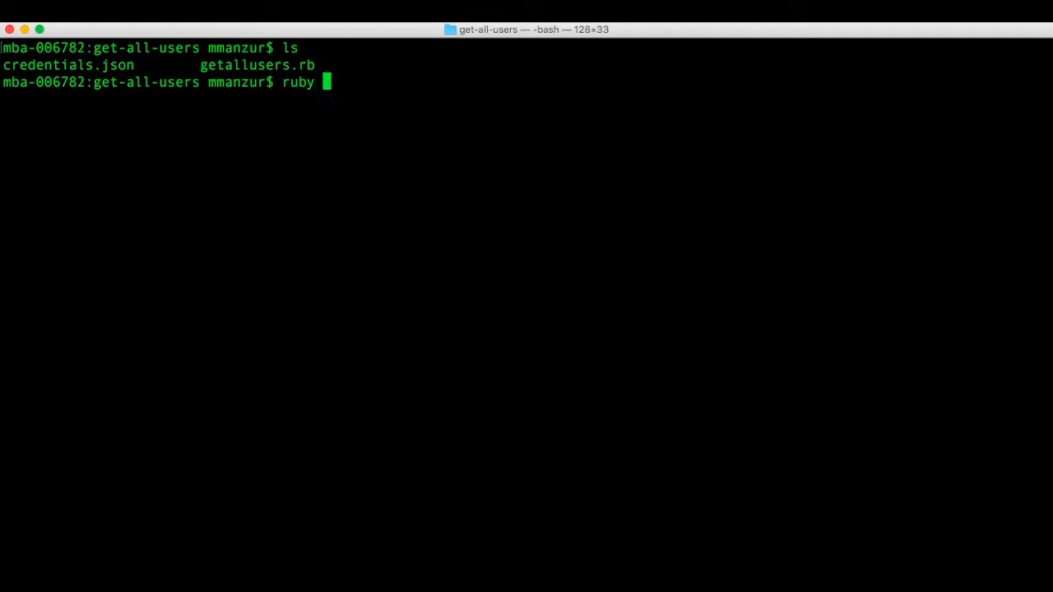
{"action": "type", "text": "getallusers.rb"}
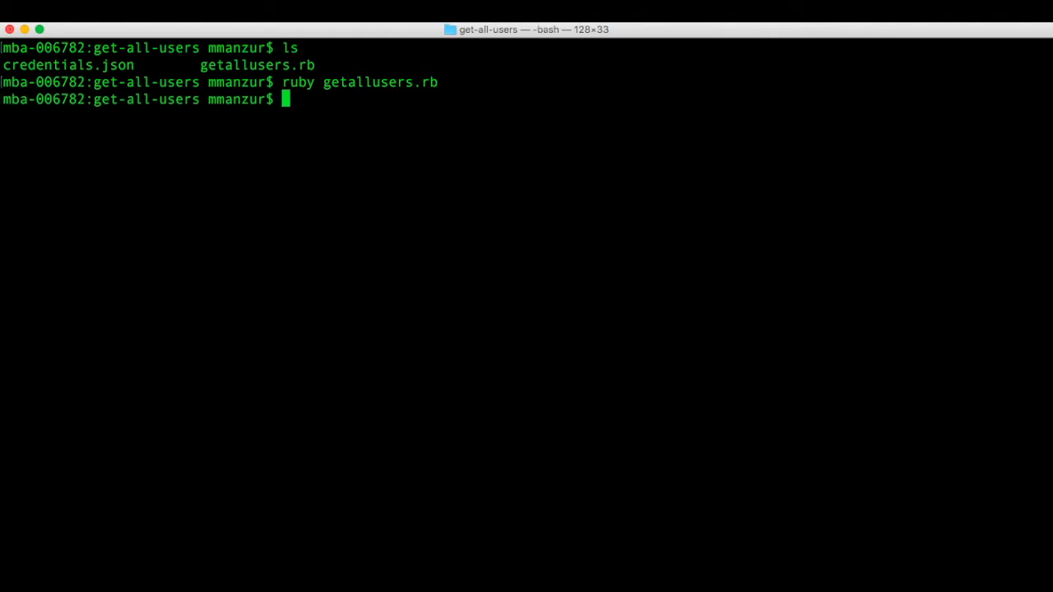
{"action": "type", "text": "ls"}
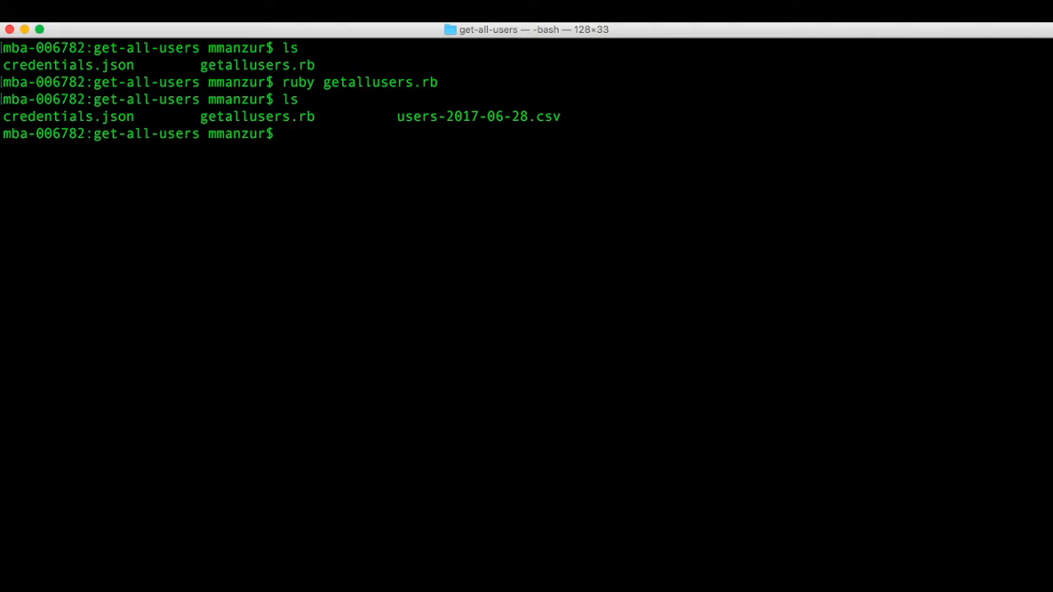
{"action": "type", "text": "vi usr"}
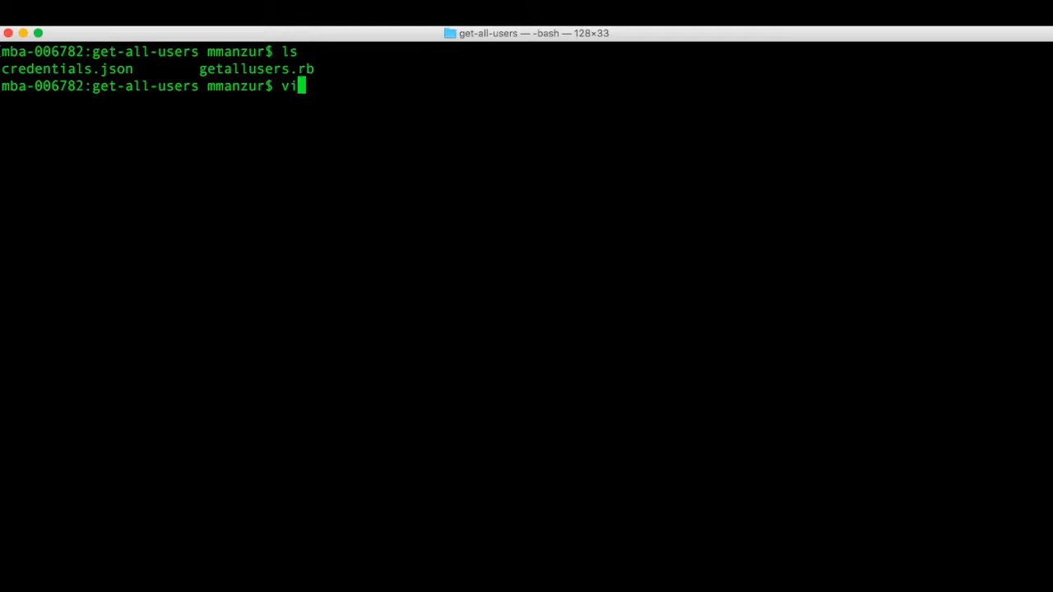
- Tab-complete 'vi ge' to getallusers.rb at the bash prompt
{"action": "type", "text": "ge"}
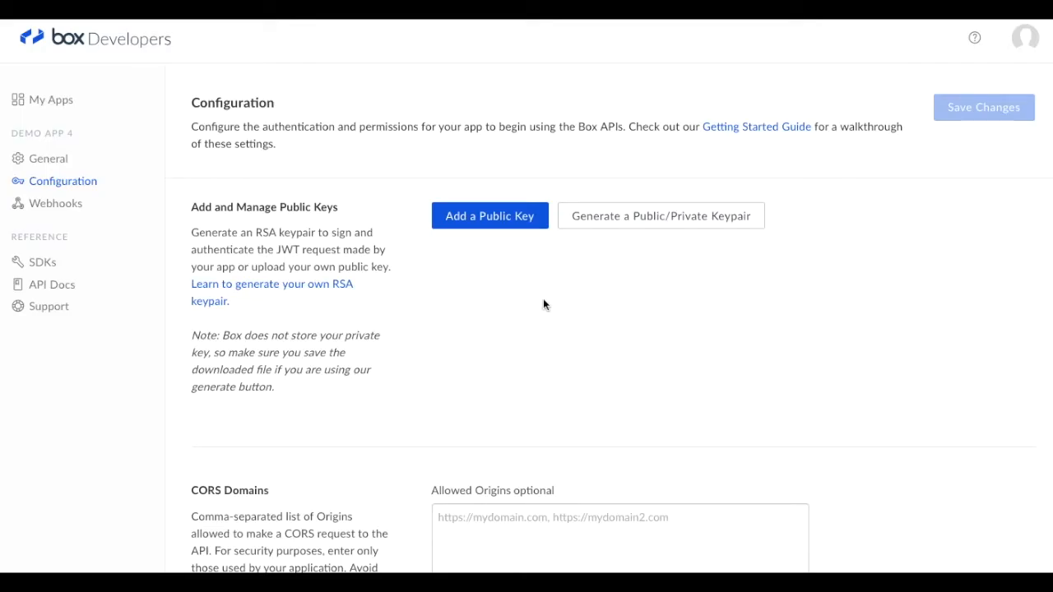
{"action": "mouse_move", "coordinate": [559, 302]}
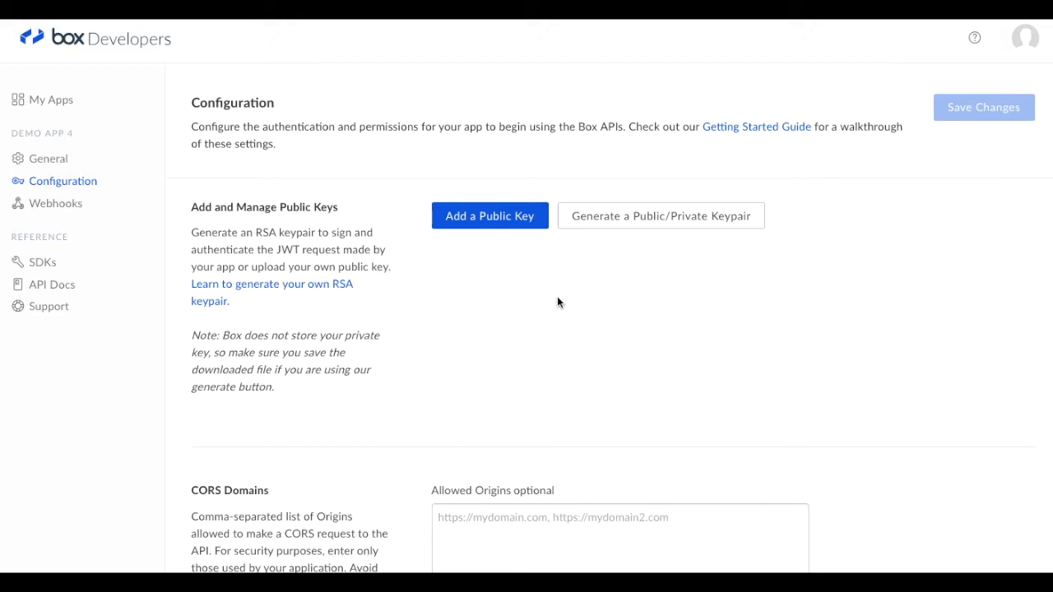
{"action": "mouse_move", "coordinate": [655, 237]}
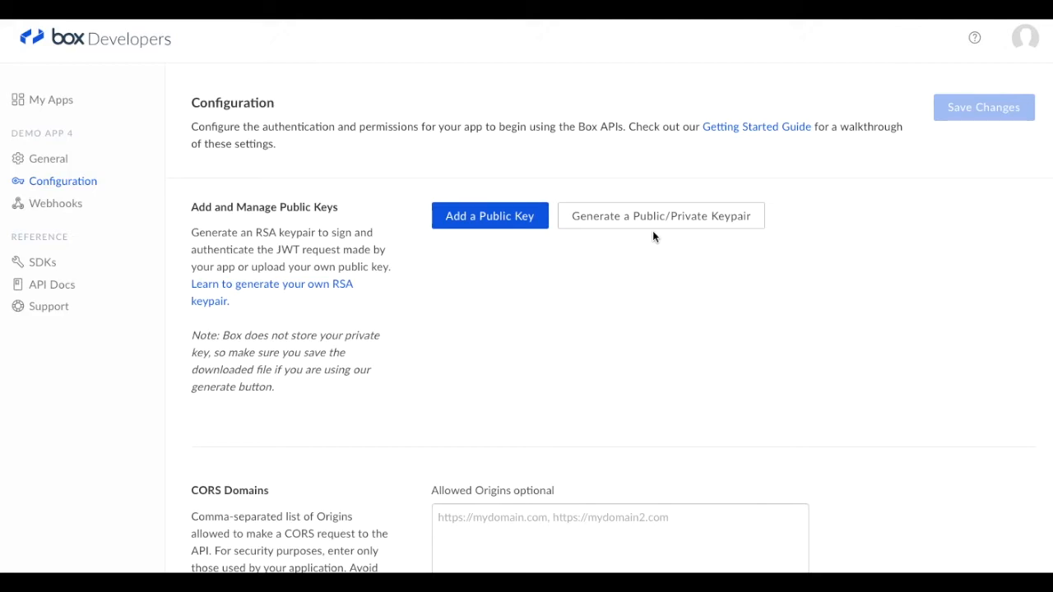
{"action": "mouse_move", "coordinate": [669, 220]}
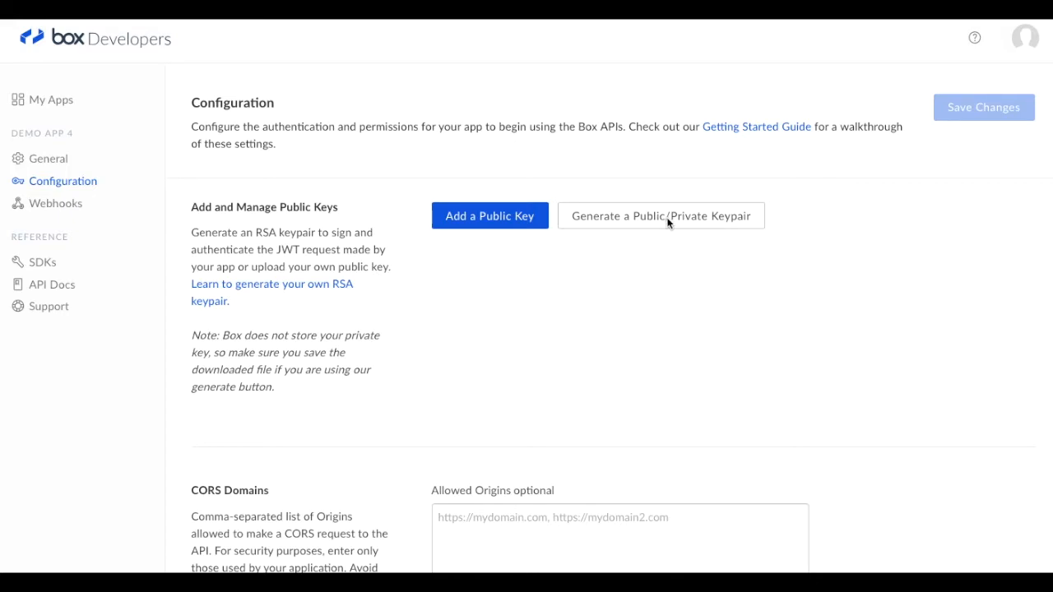
{"action": "mouse_move", "coordinate": [673, 224]}
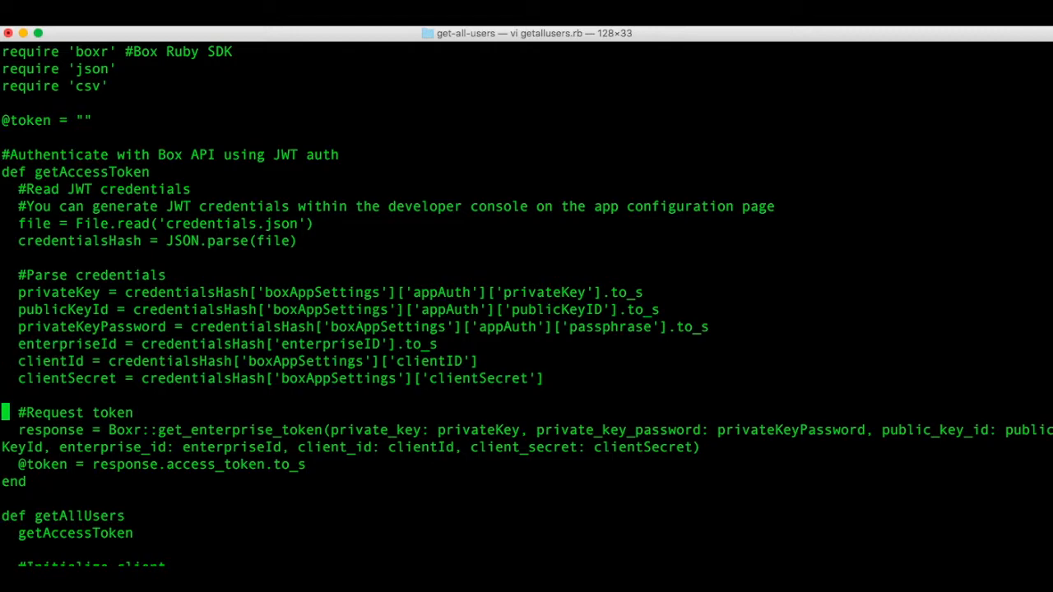
- Scroll through getAccessToken, getAllUsers and the CSV-writing code in vi
{"action": "key", "text": "down"}
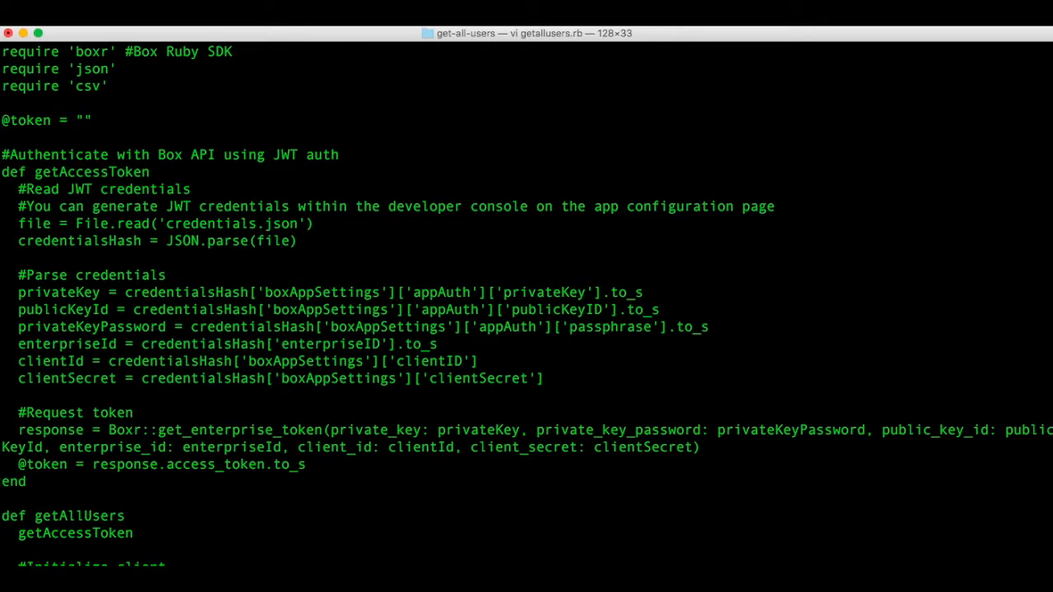
{"action": "scroll", "scroll_direction": "down", "scroll_amount": 3}
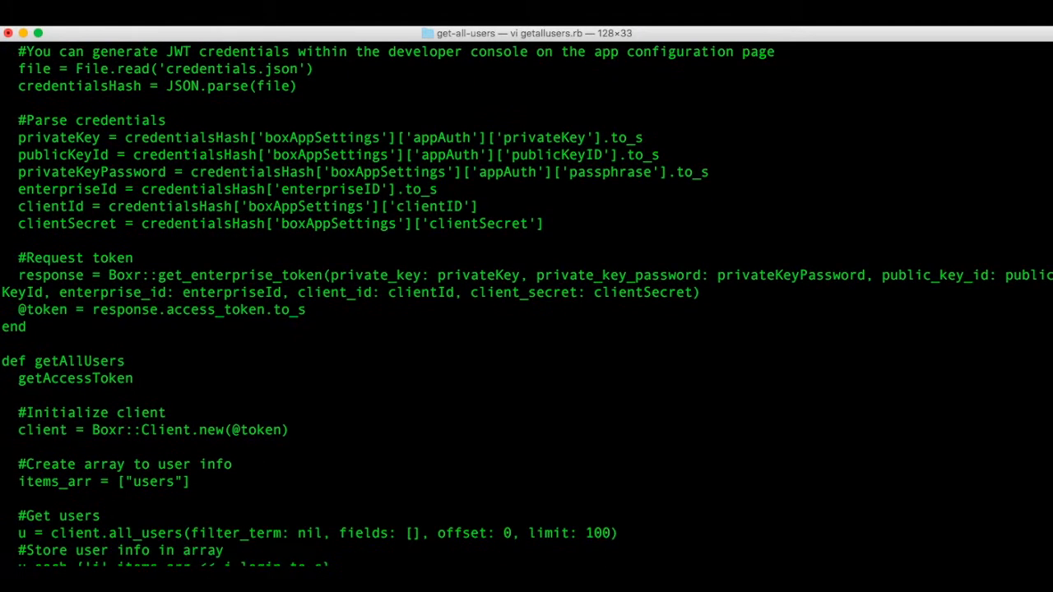
{"action": "scroll", "scroll_direction": "down", "scroll_amount": 3}
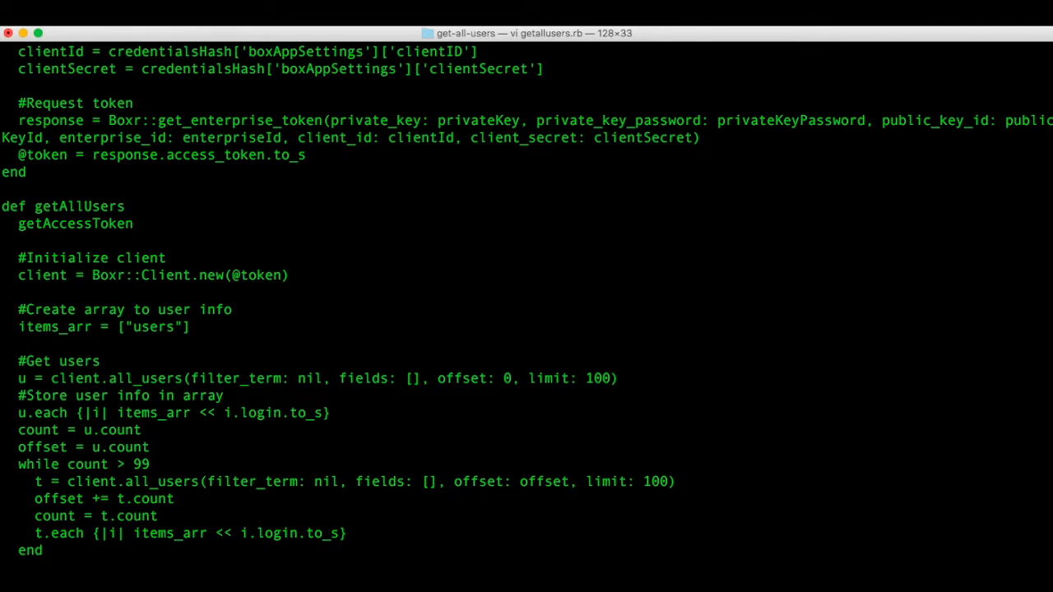
{"action": "scroll", "scroll_direction": "down", "scroll_amount": 3}
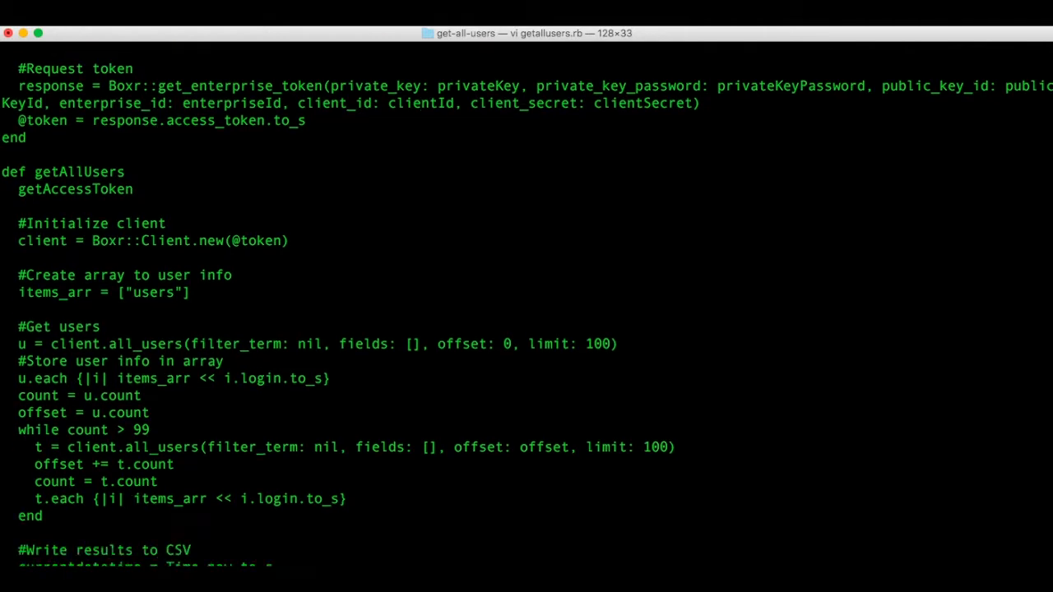
{"action": "scroll", "scroll_direction": "down", "scroll_amount": 3}
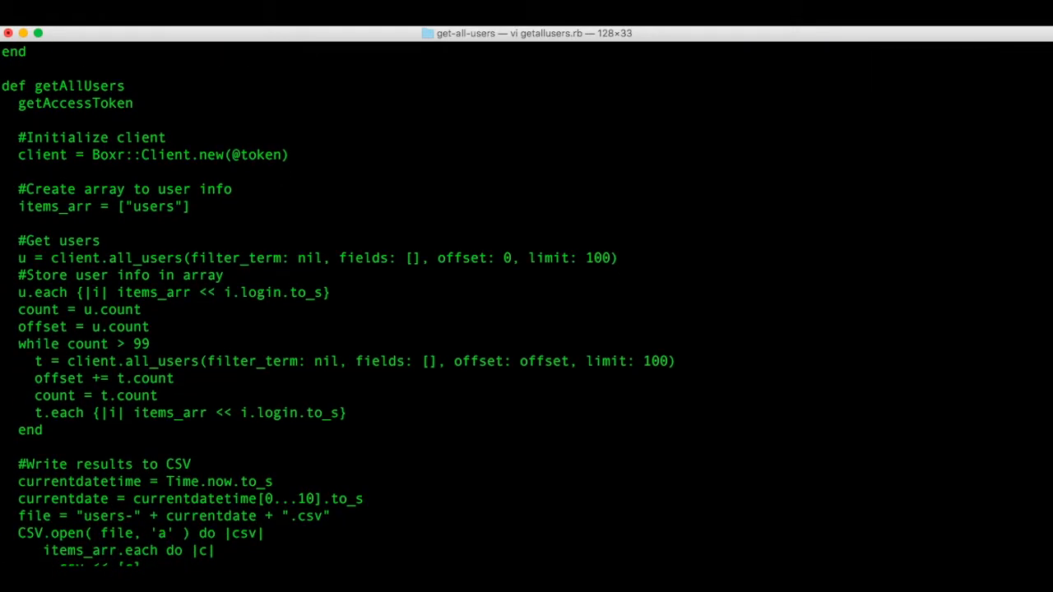
{"action": "scroll", "scroll_direction": "down", "scroll_amount": 3}
{"action": "type", "text": "ruby get"}
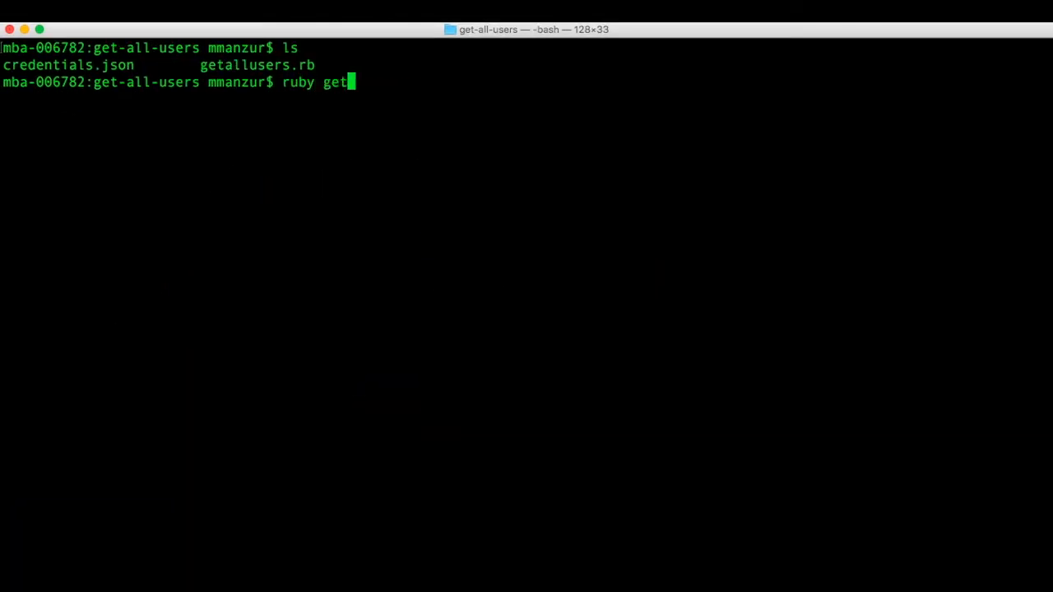
- Rerun 'ruby getallusers.rb' and open users-2017-06-28.csv in vi
{"action": "type", "text": "allusers.rb"}
{"action": "type", "text": "vi"}
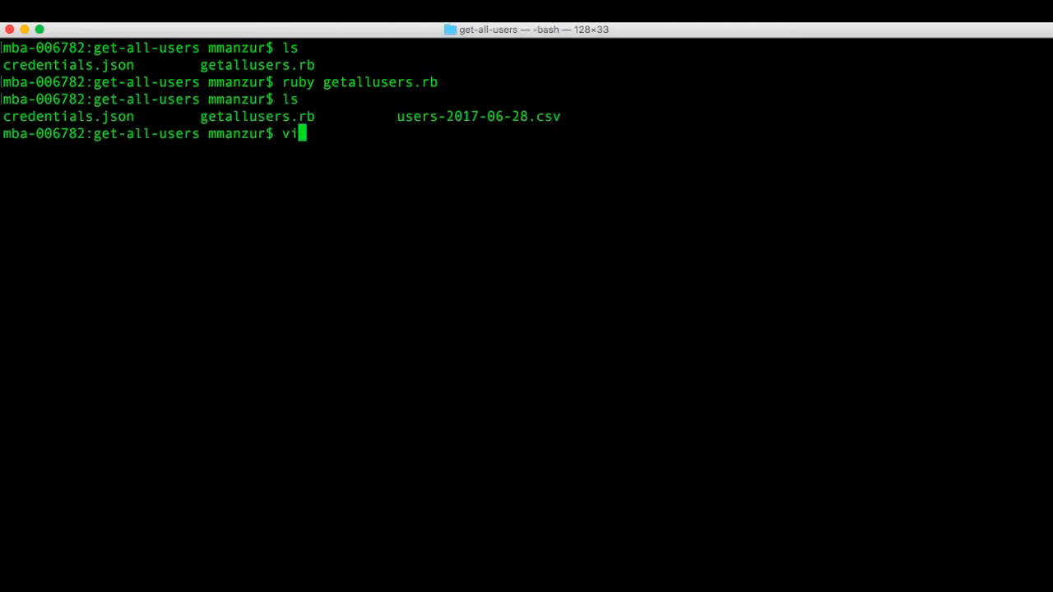
{"action": "type", "text": "users-2017-06-28.csv"}
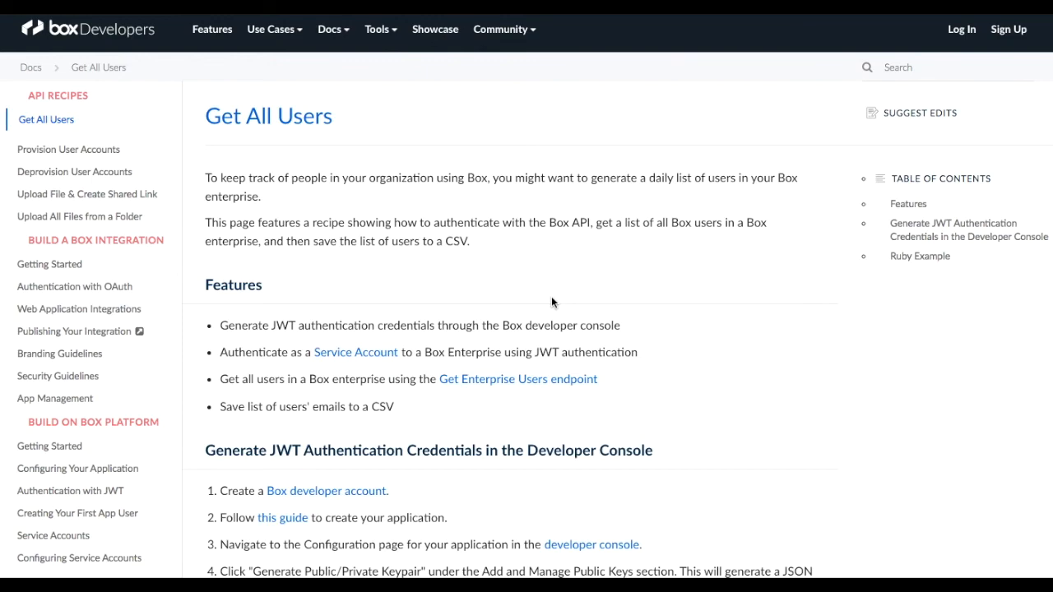
{"action": "mouse_move", "coordinate": [593, 309]}
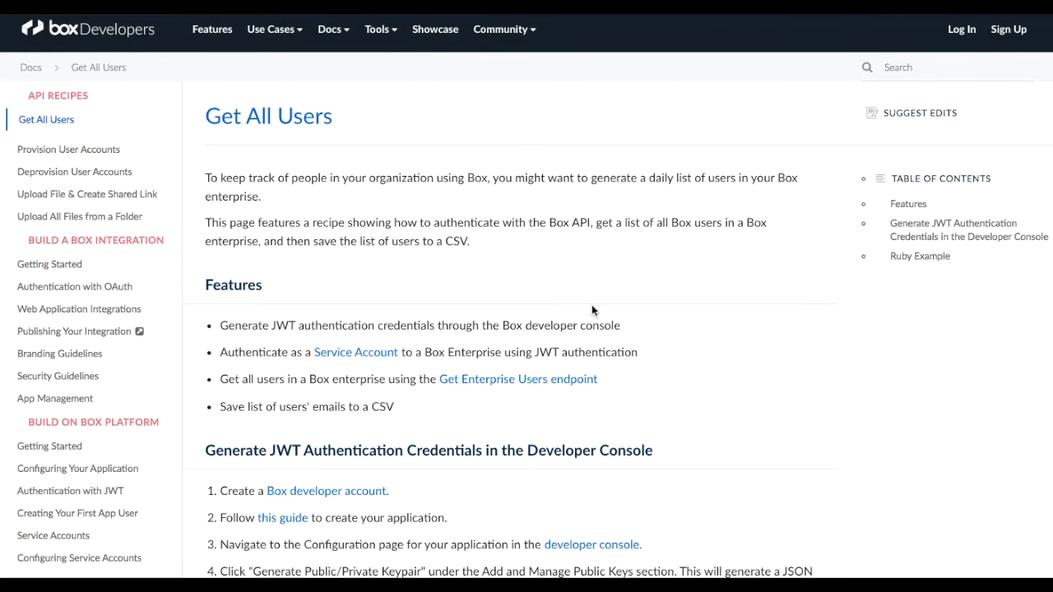